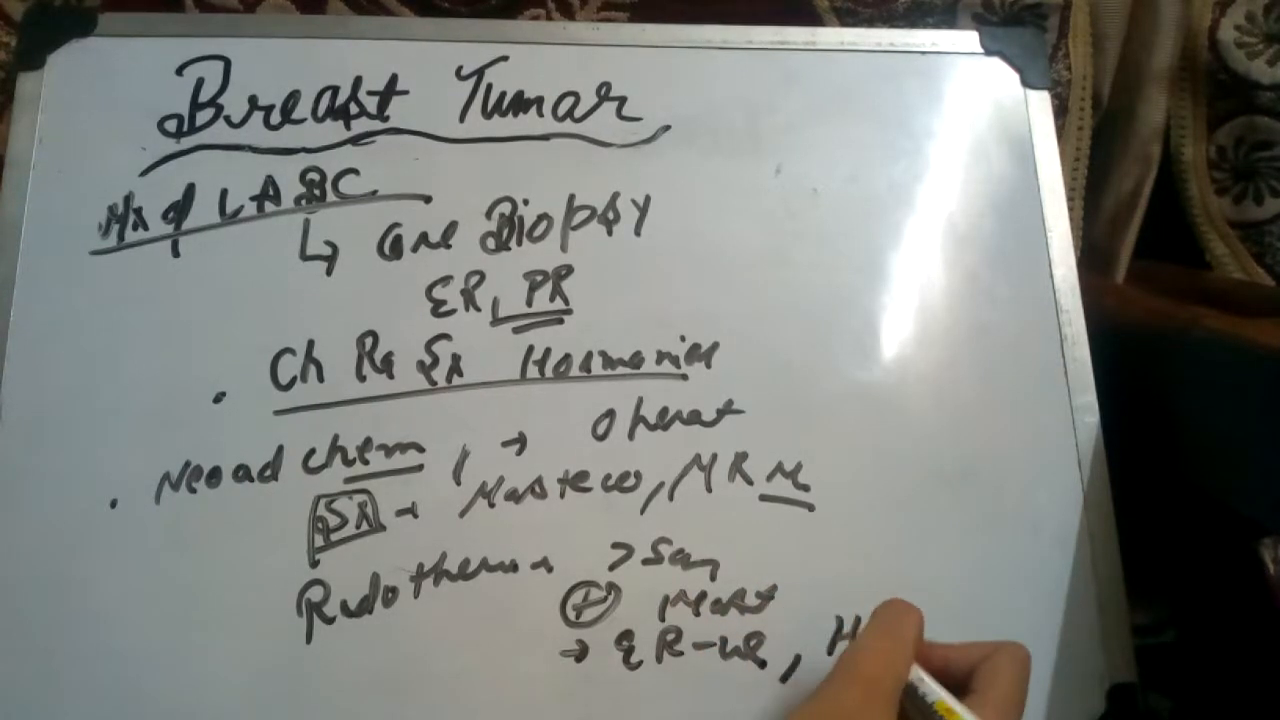
{"action": "type", "text": "High"}
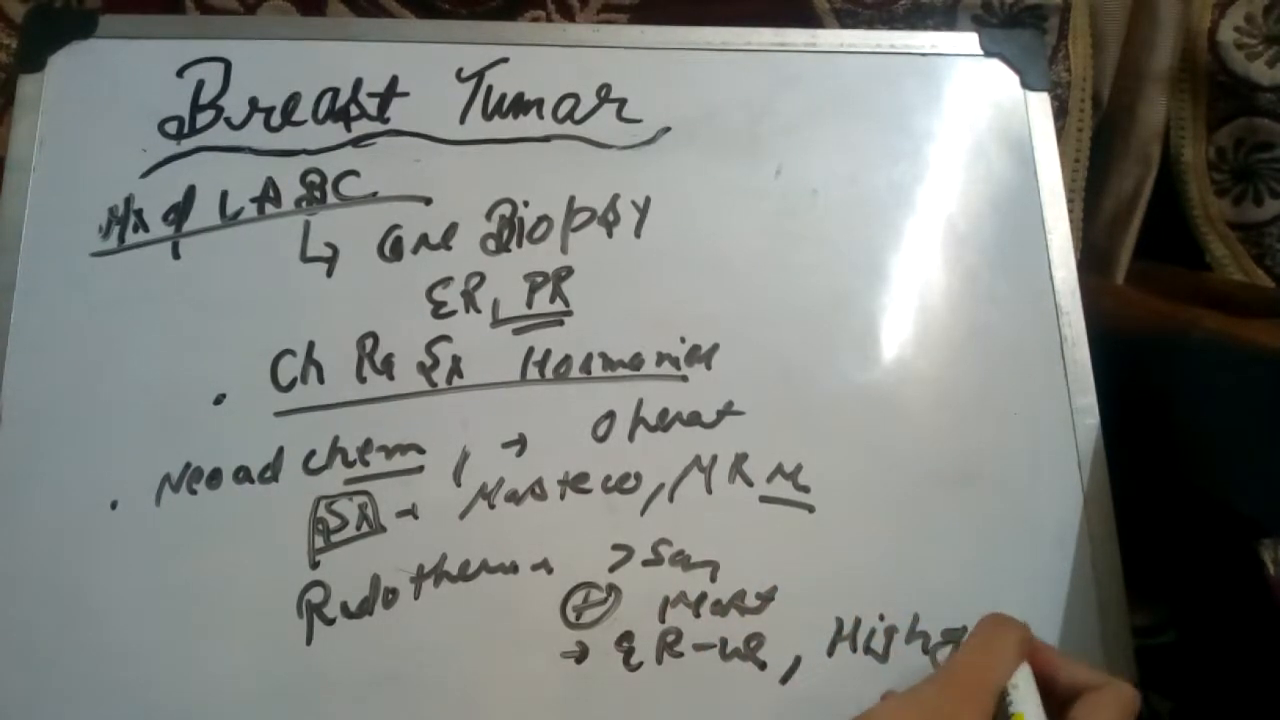